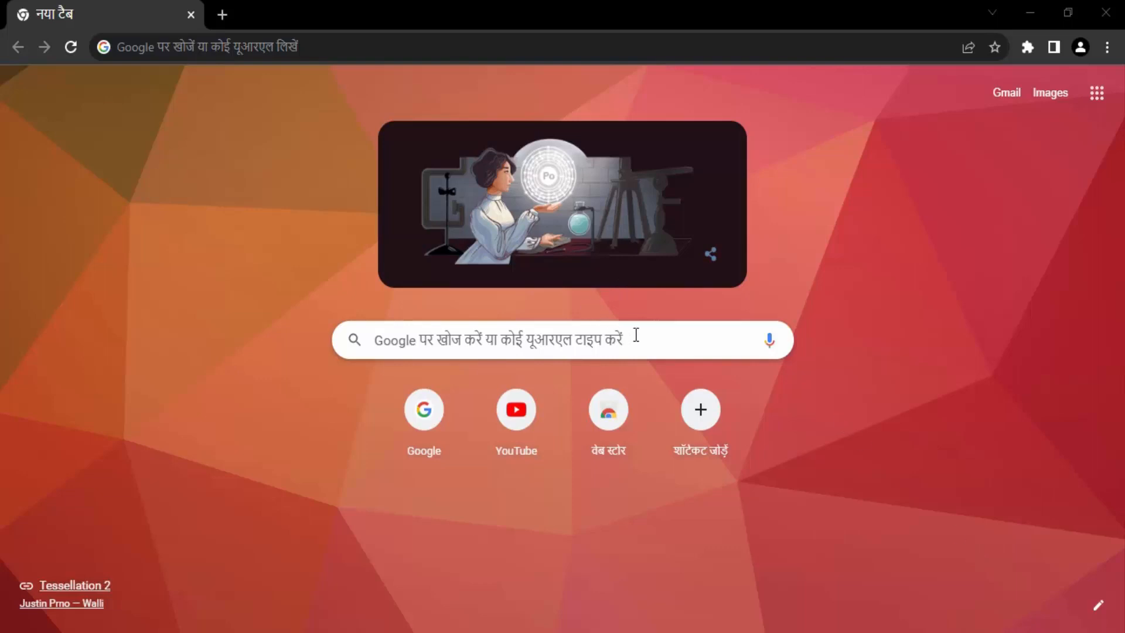
- Open Chrome's three-dot main menu, still shown in Hindi
click(560, 339)
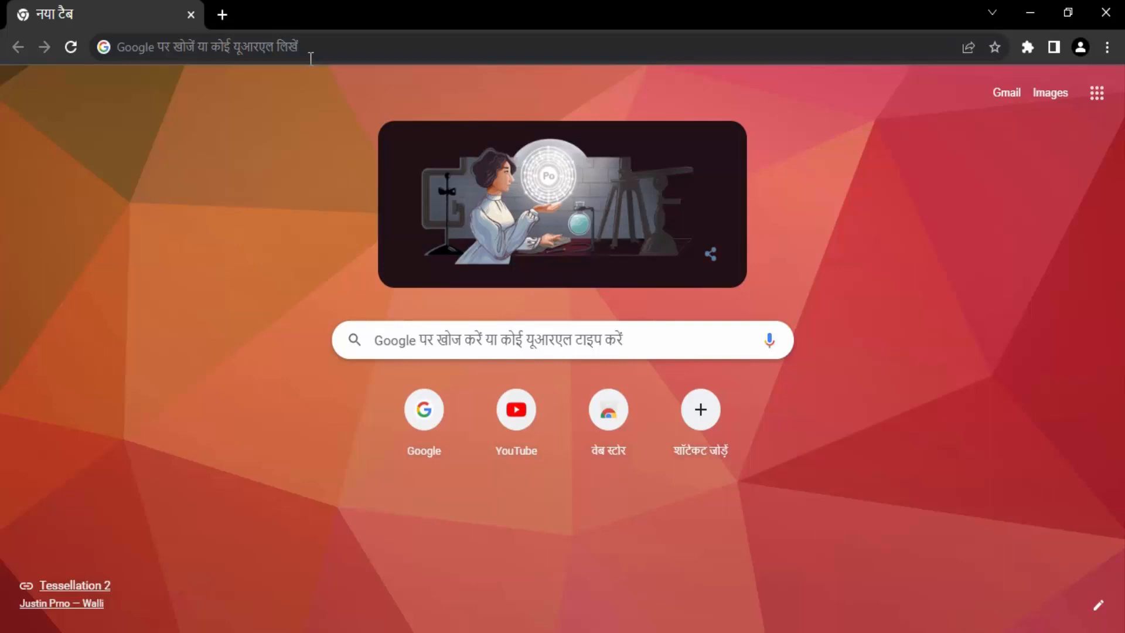
mouse_move(854, 135)
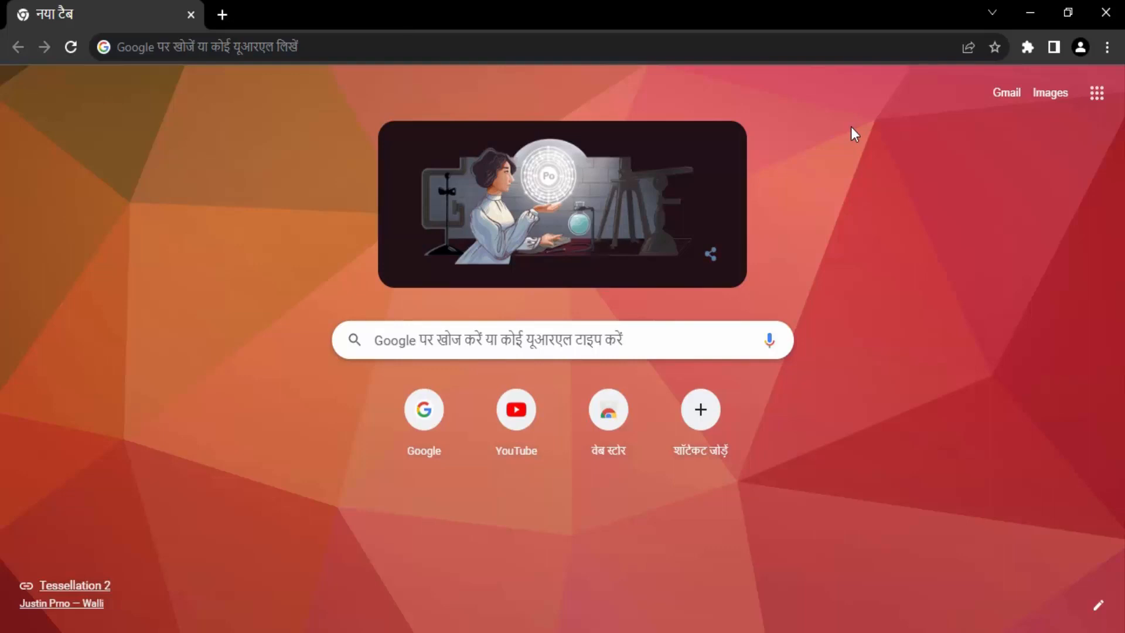
mouse_move(1111, 47)
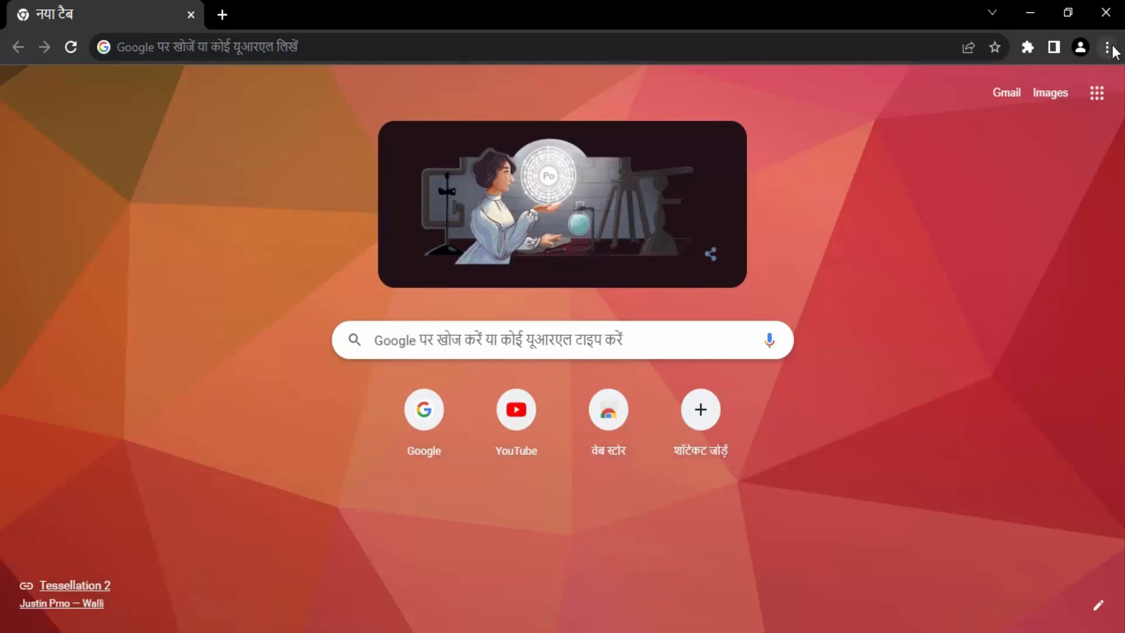
mouse_move(1113, 47)
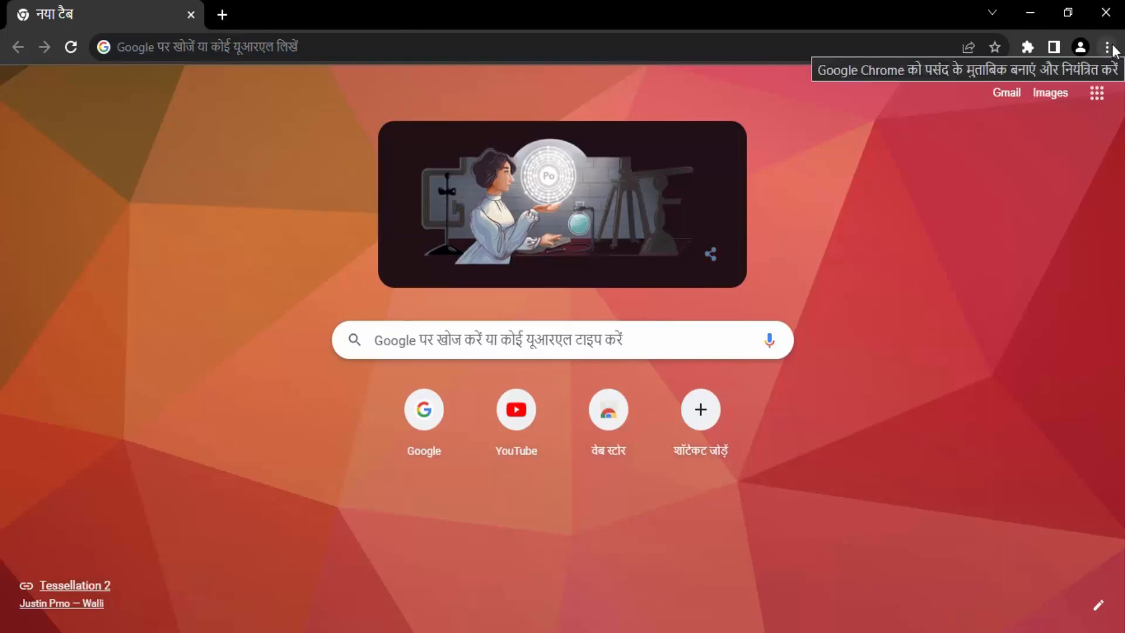
click(1107, 47)
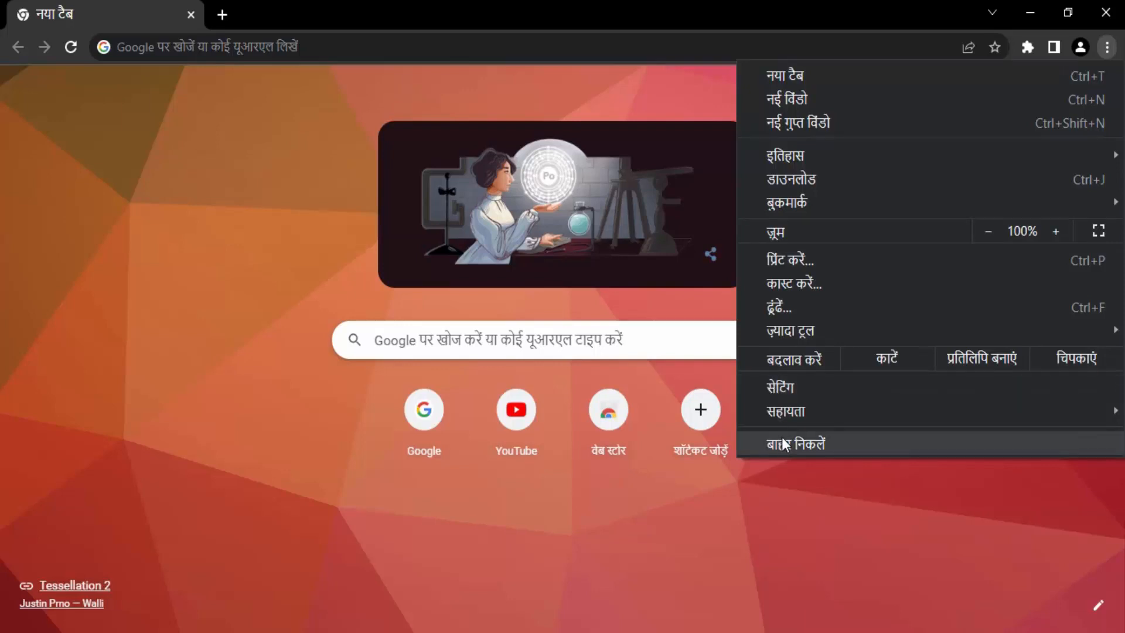
- Go to Settings (सेटिंग) and expand the Advanced (बेहतर) sidebar section
click(781, 387)
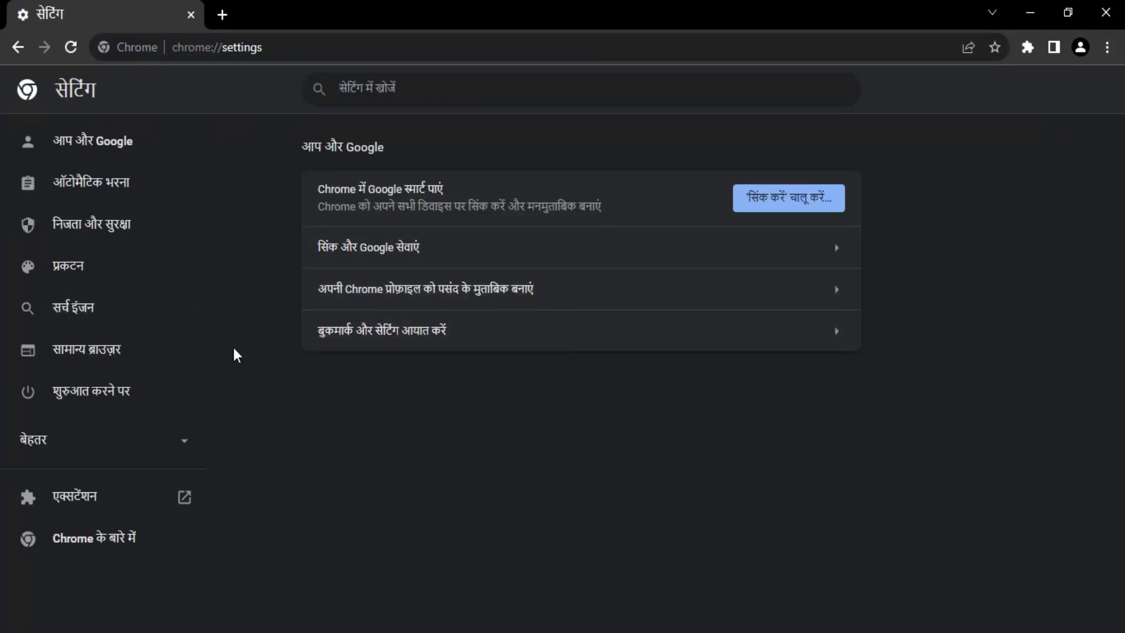
mouse_move(434, 508)
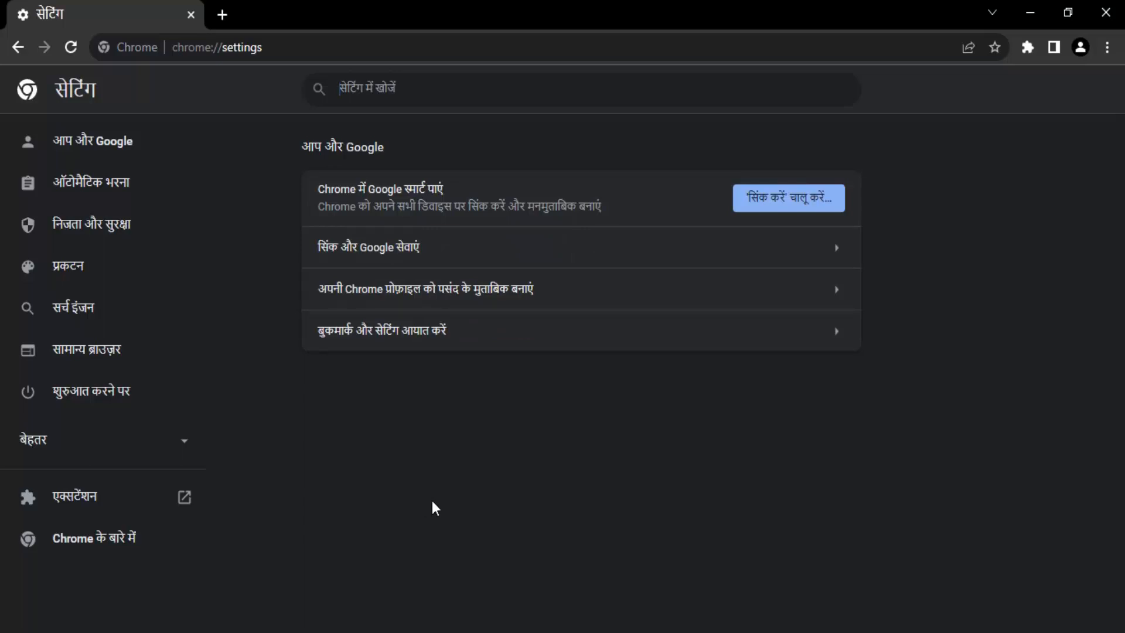
mouse_move(438, 504)
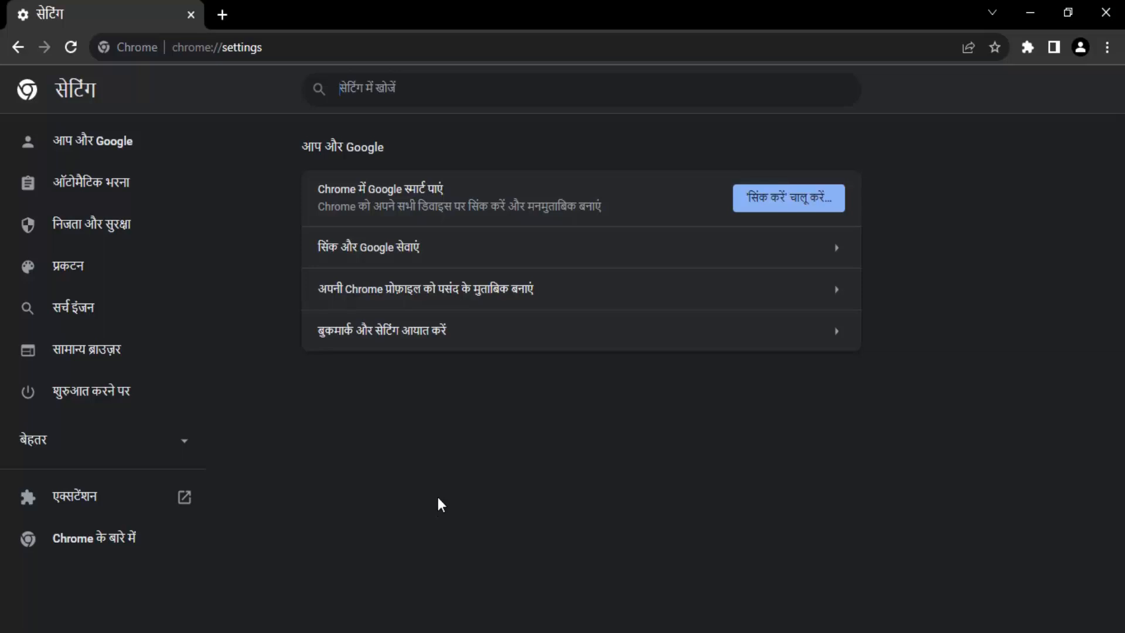
mouse_move(290, 496)
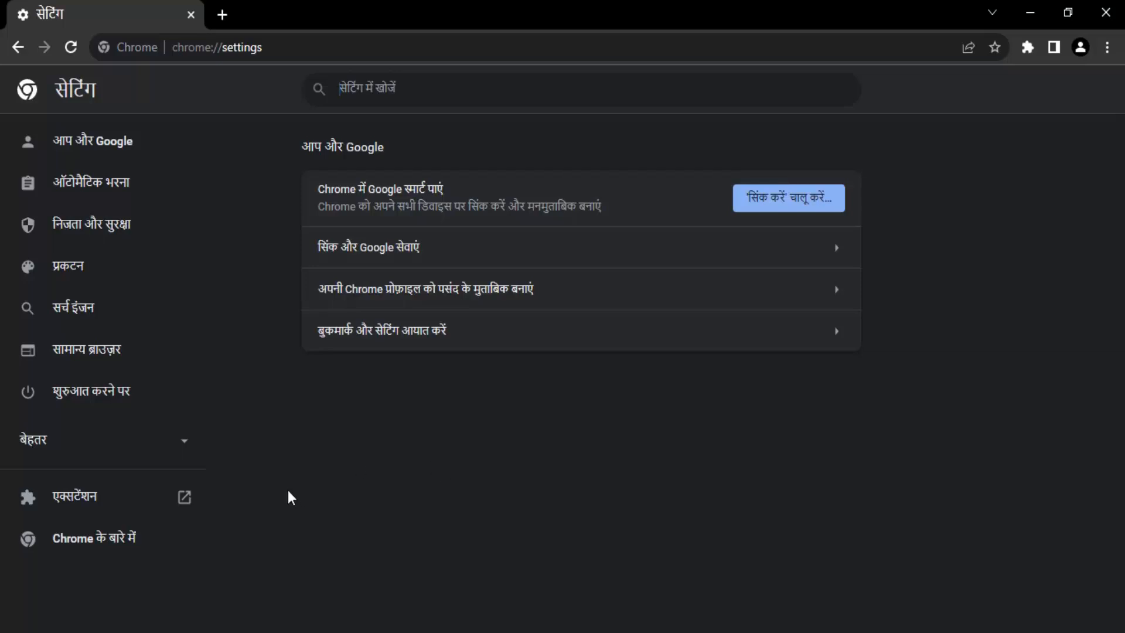
mouse_move(32, 440)
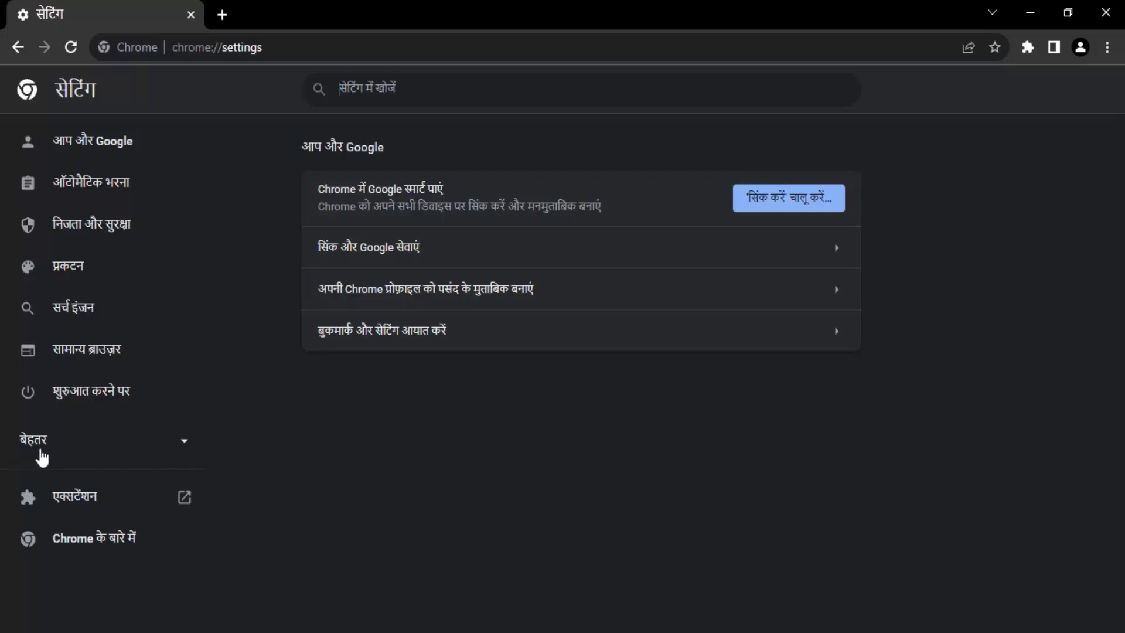
mouse_move(181, 453)
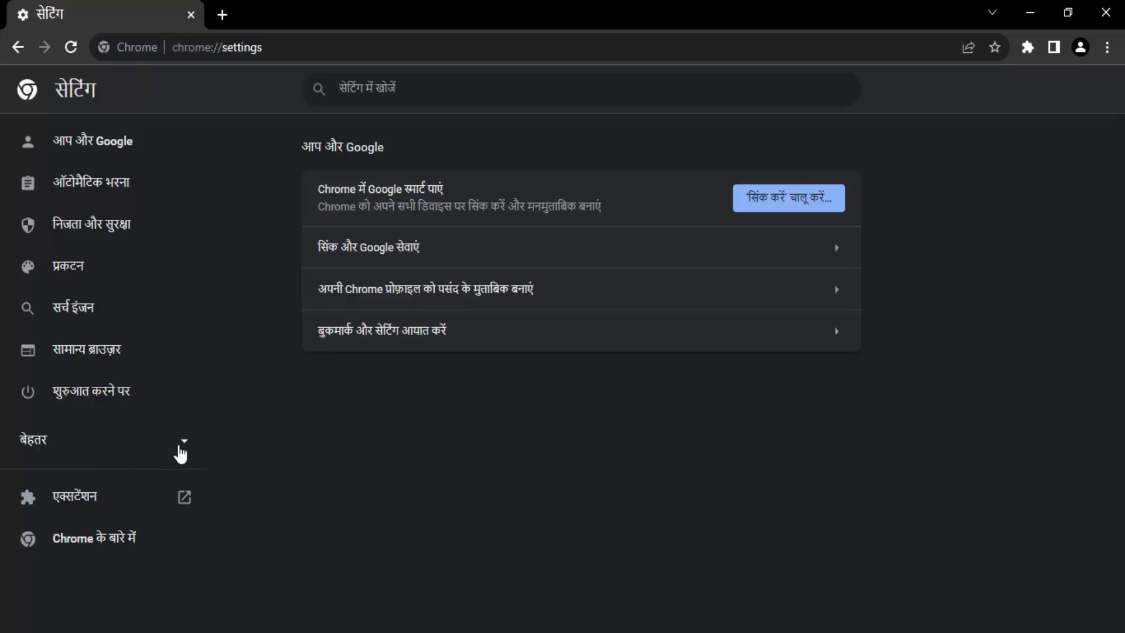
click(32, 439)
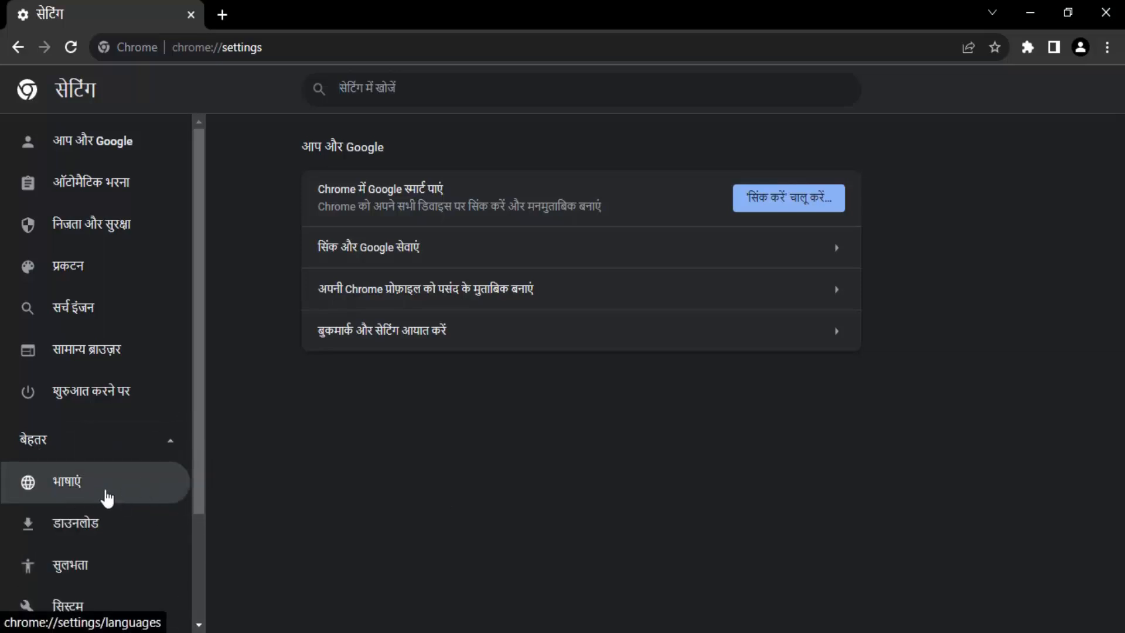
- Open the Languages (भाषाएं) settings page from the sidebar
click(65, 482)
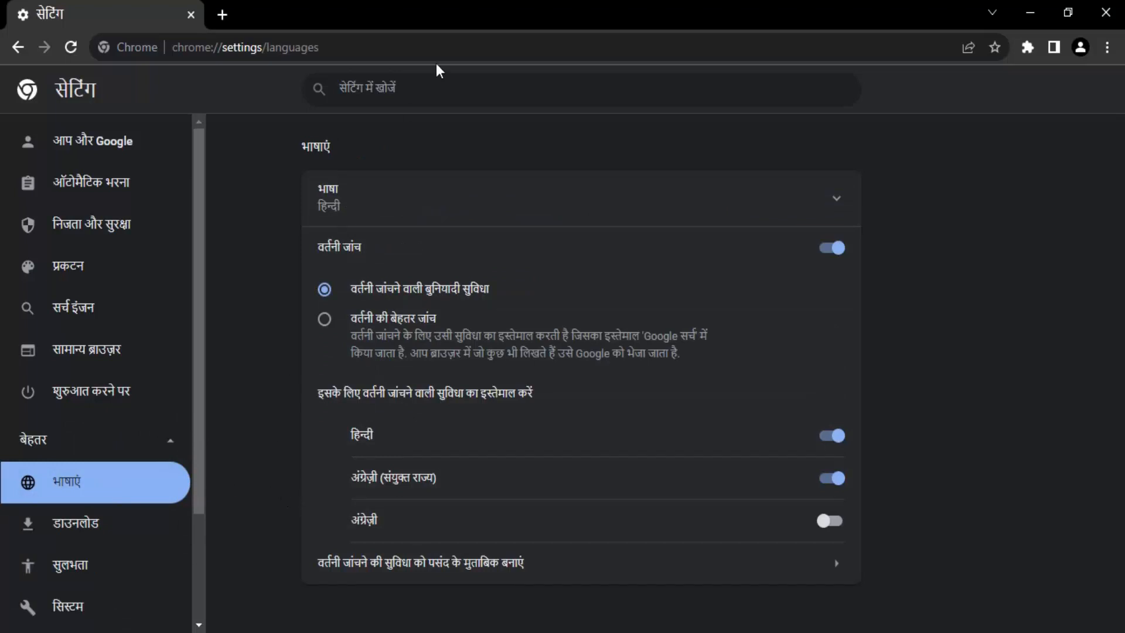
mouse_move(489, 351)
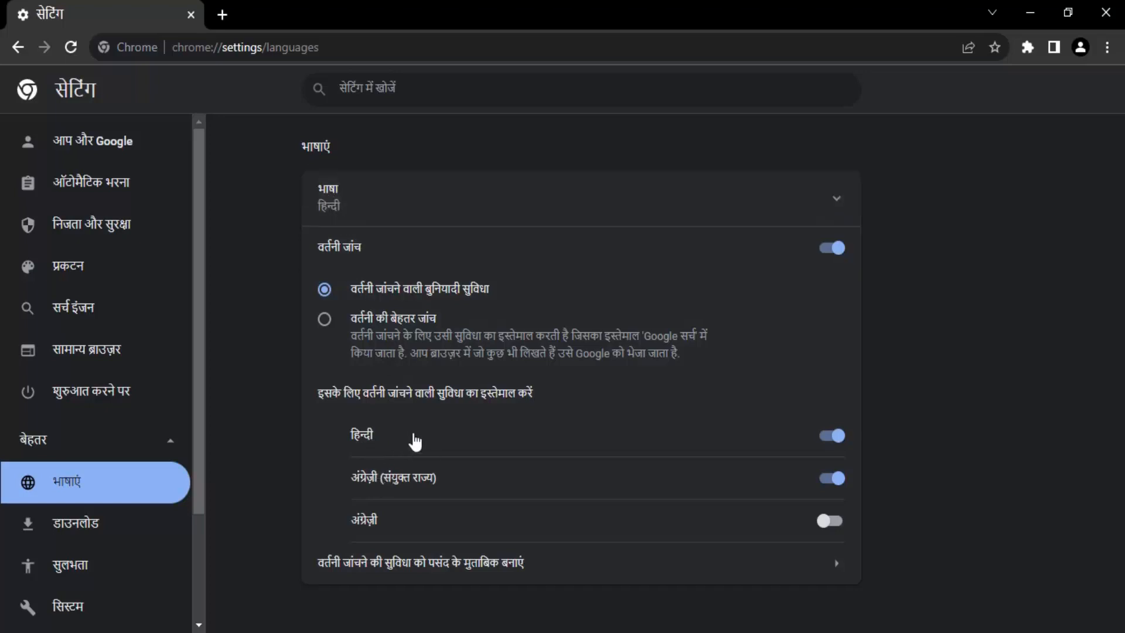
mouse_move(823, 452)
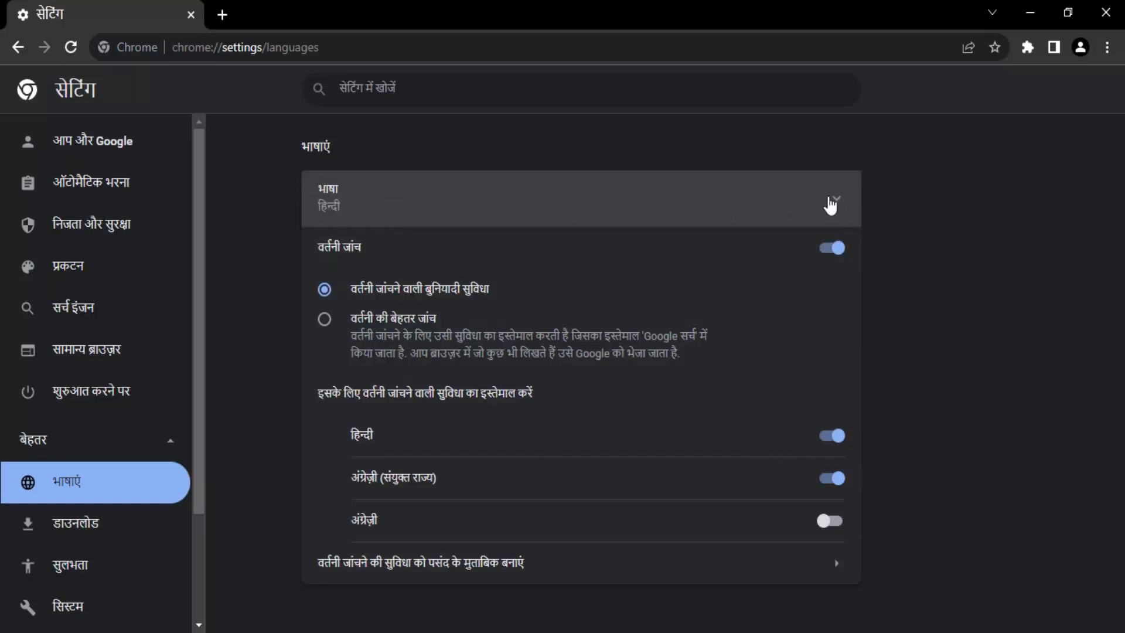
- Set English (United States) as Chrome's display language from its language menu
click(830, 198)
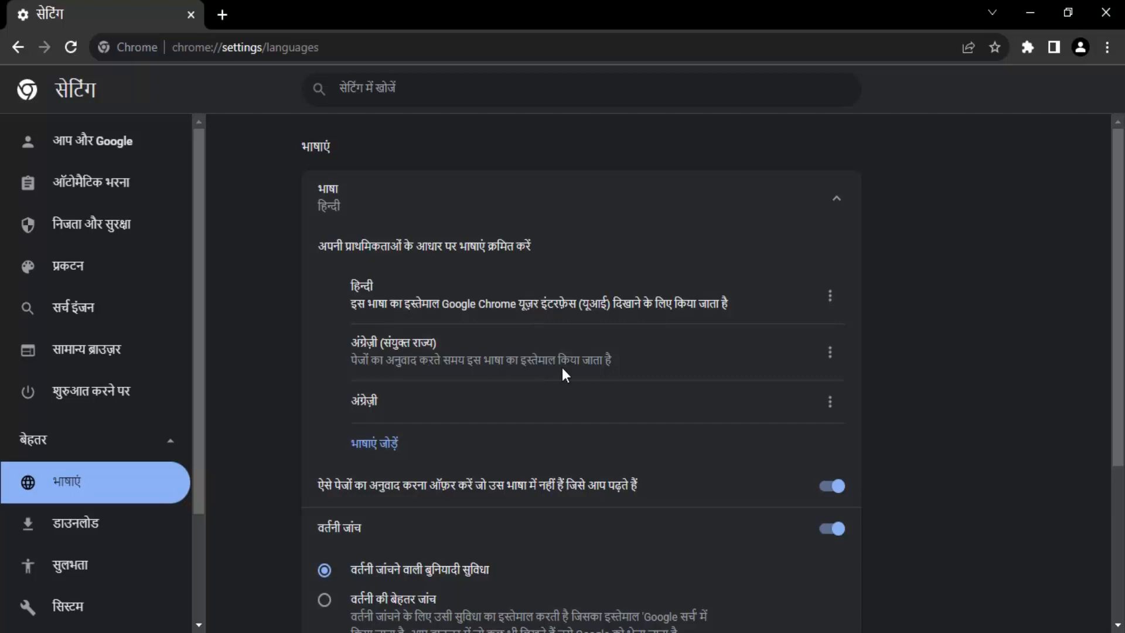
mouse_move(830, 352)
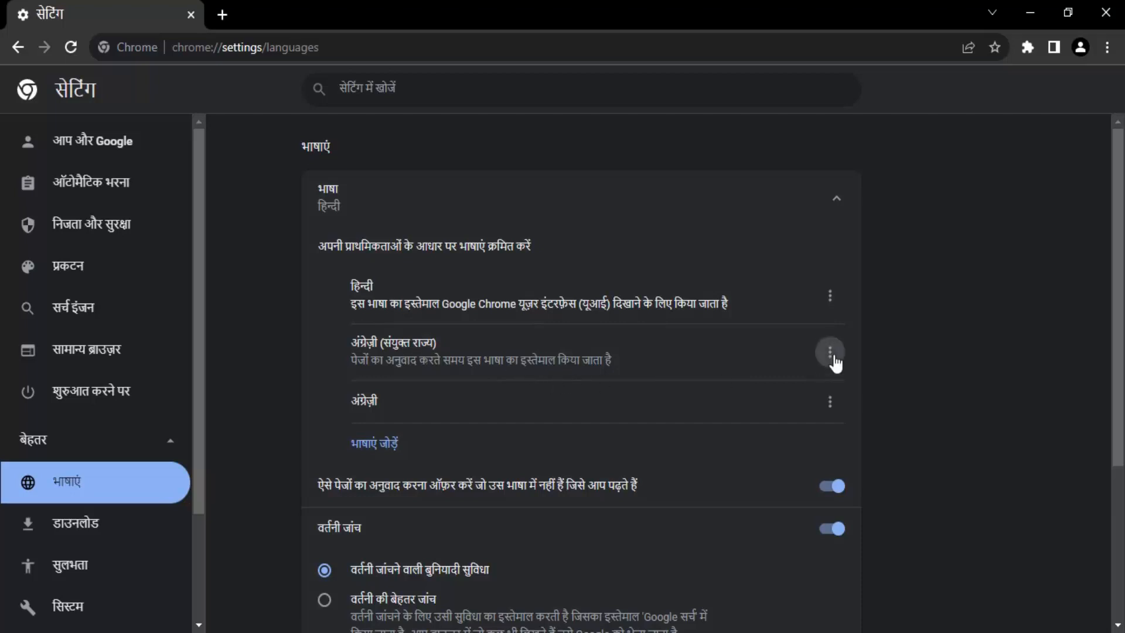
click(830, 354)
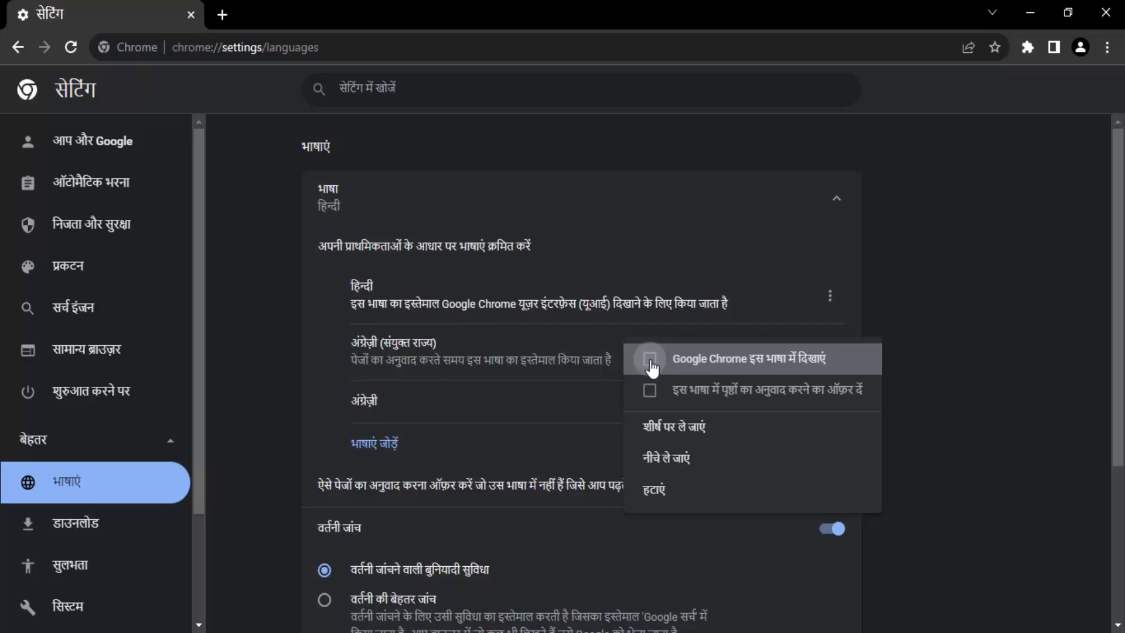
click(650, 359)
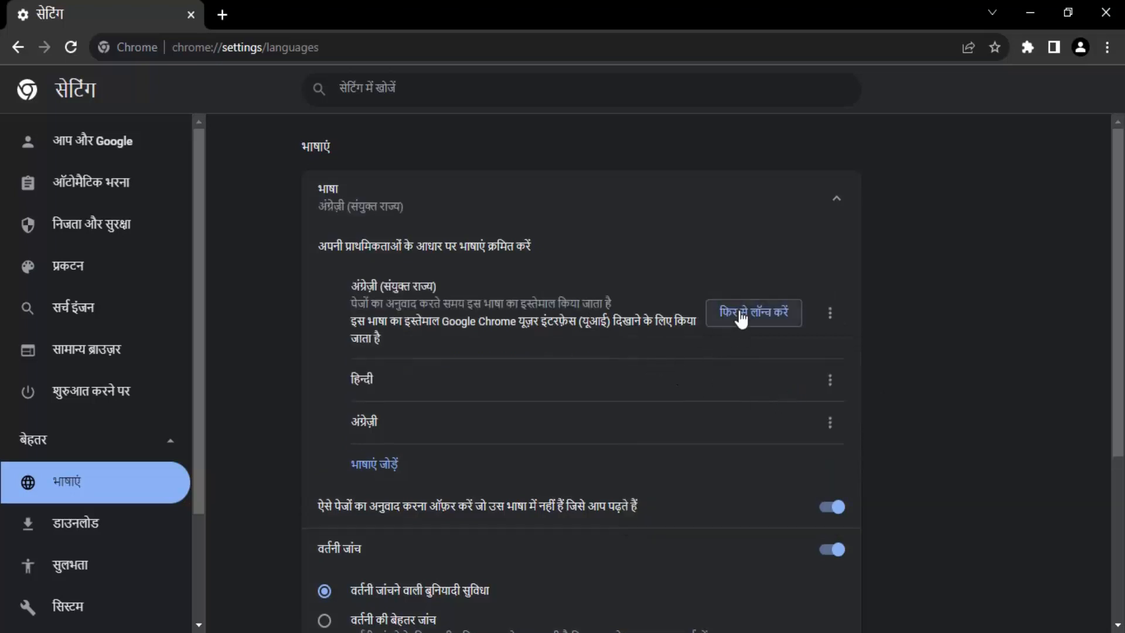
mouse_move(741, 352)
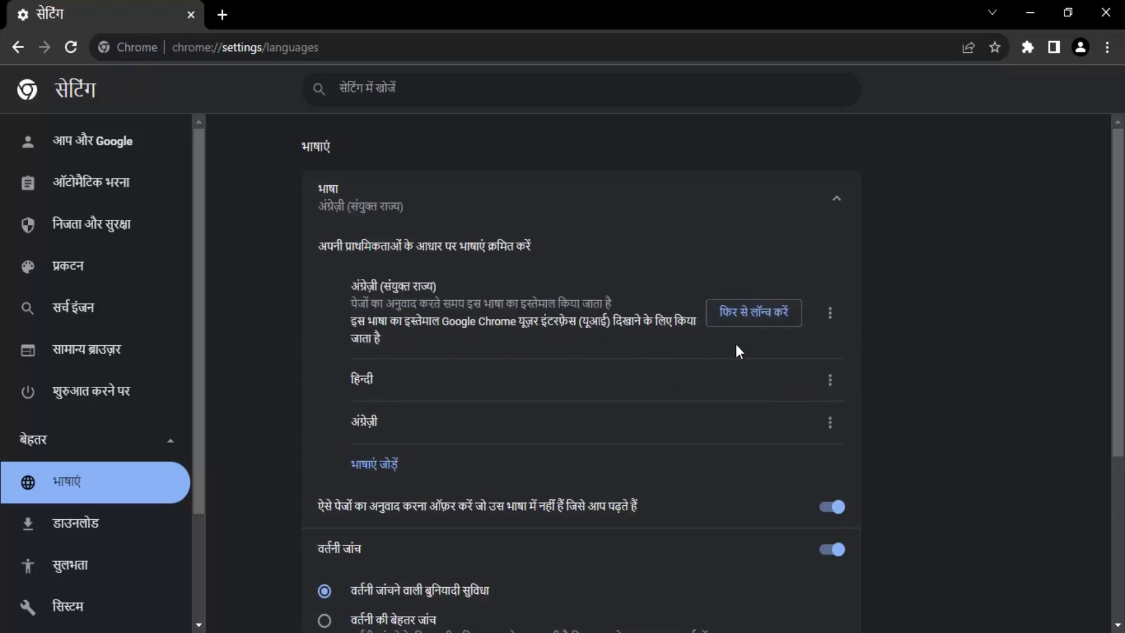
mouse_move(754, 313)
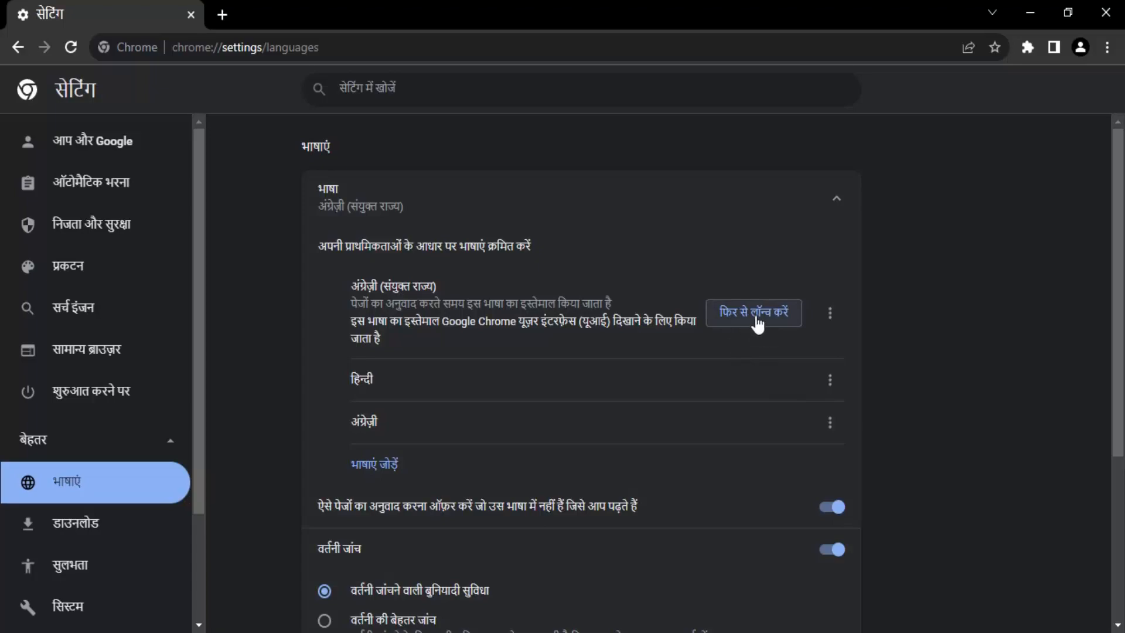
- Relaunch Chrome in English and open the language options for Hindi
click(753, 313)
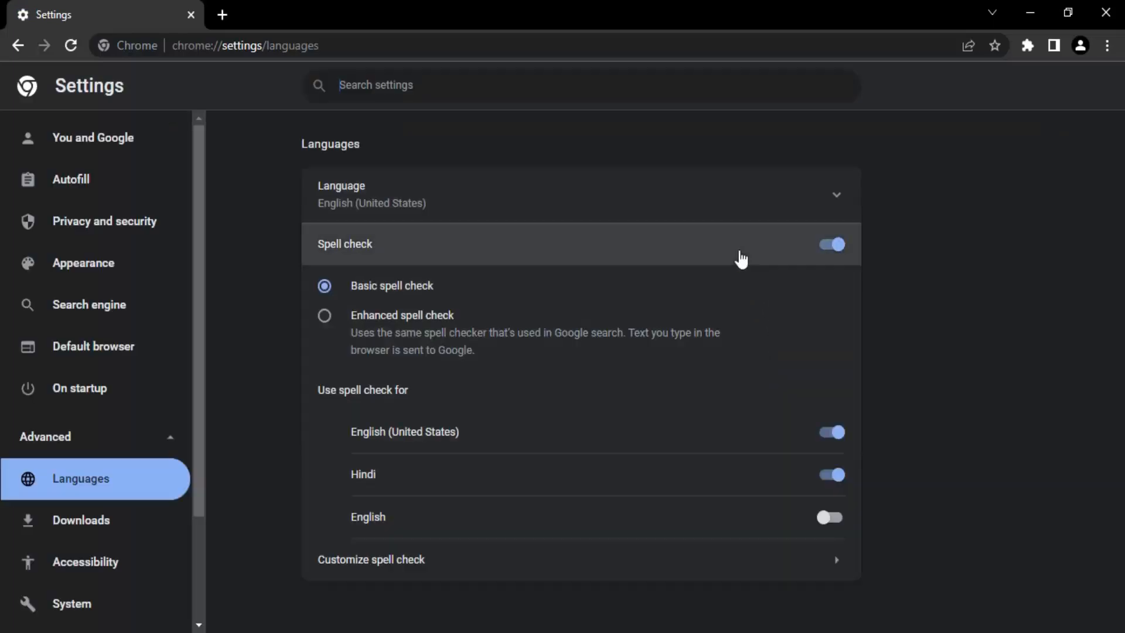
mouse_move(546, 199)
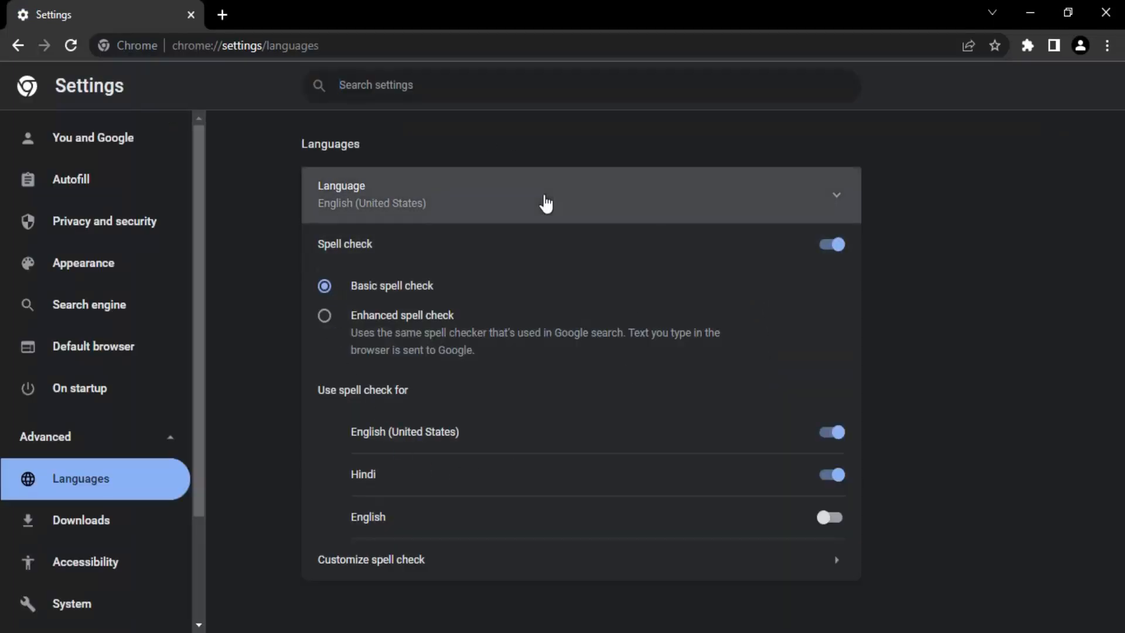
click(546, 195)
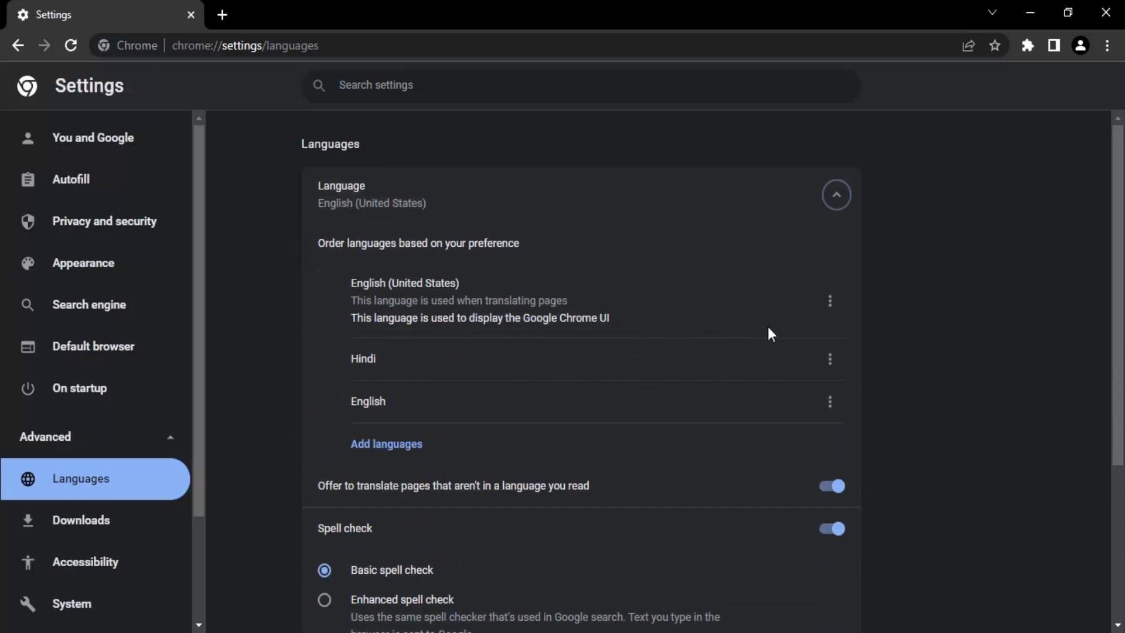
click(830, 301)
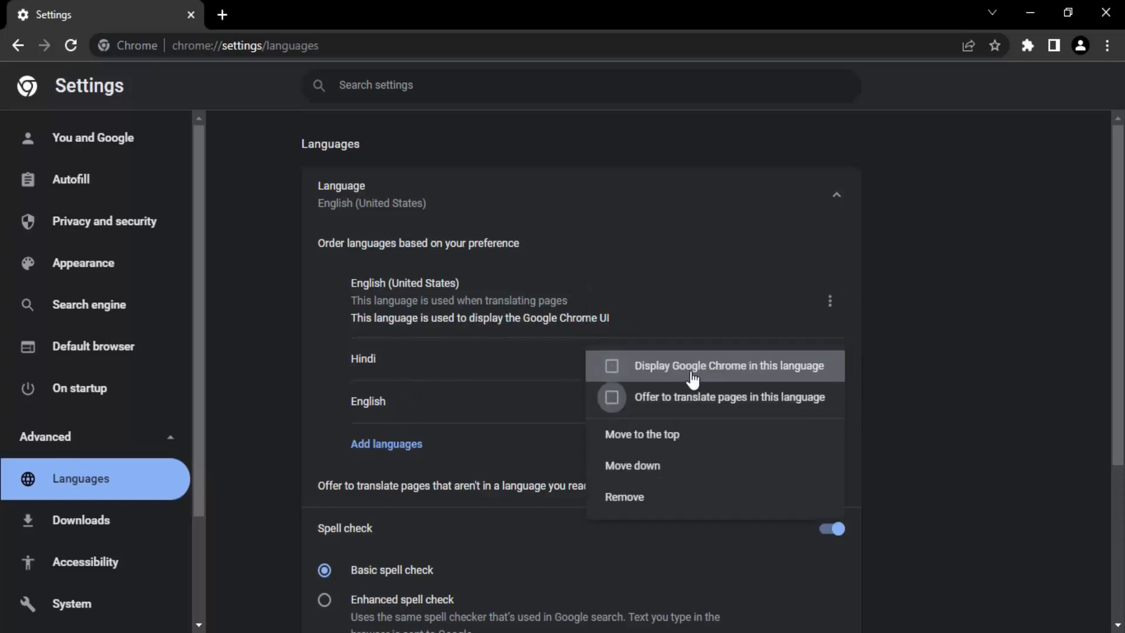
- Remove Hindi from the language list and open a new English tab
click(926, 378)
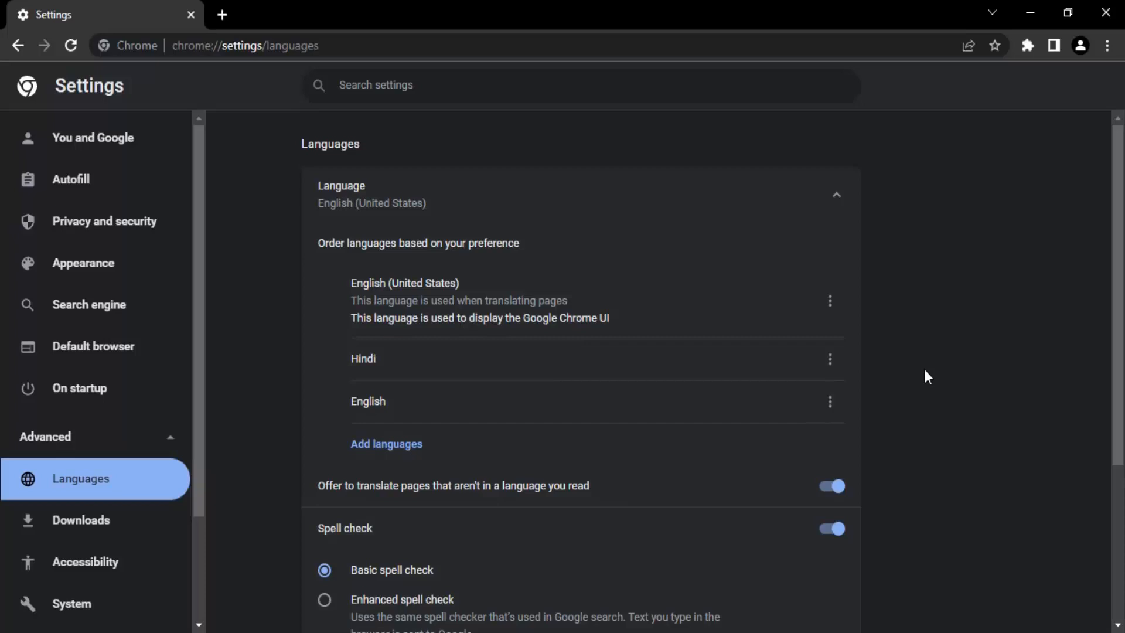
mouse_move(831, 358)
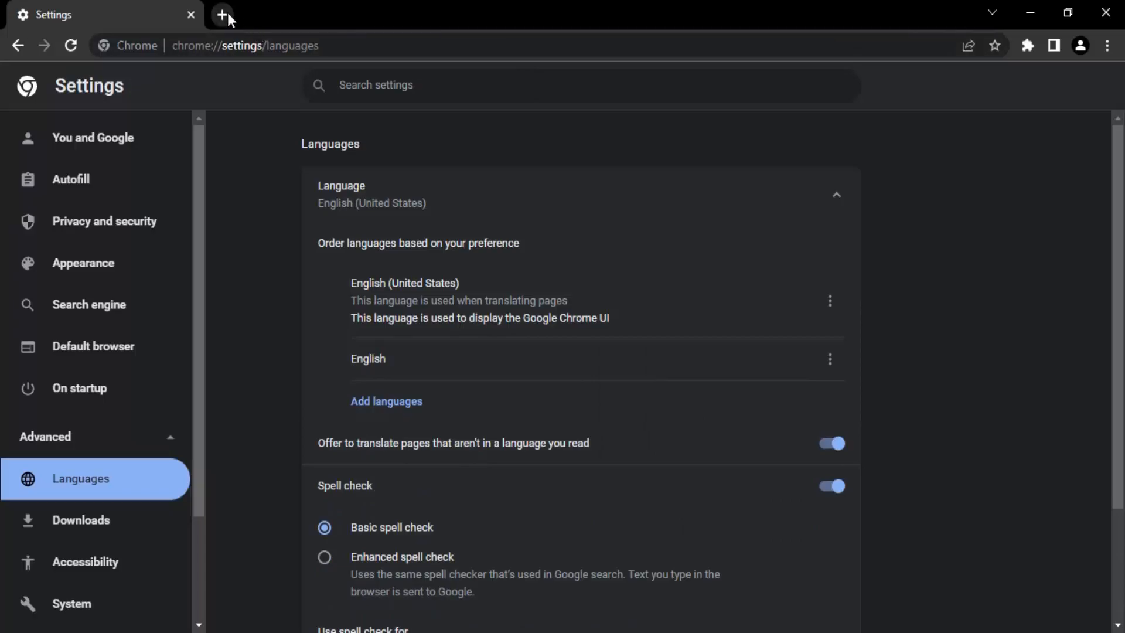
click(223, 14)
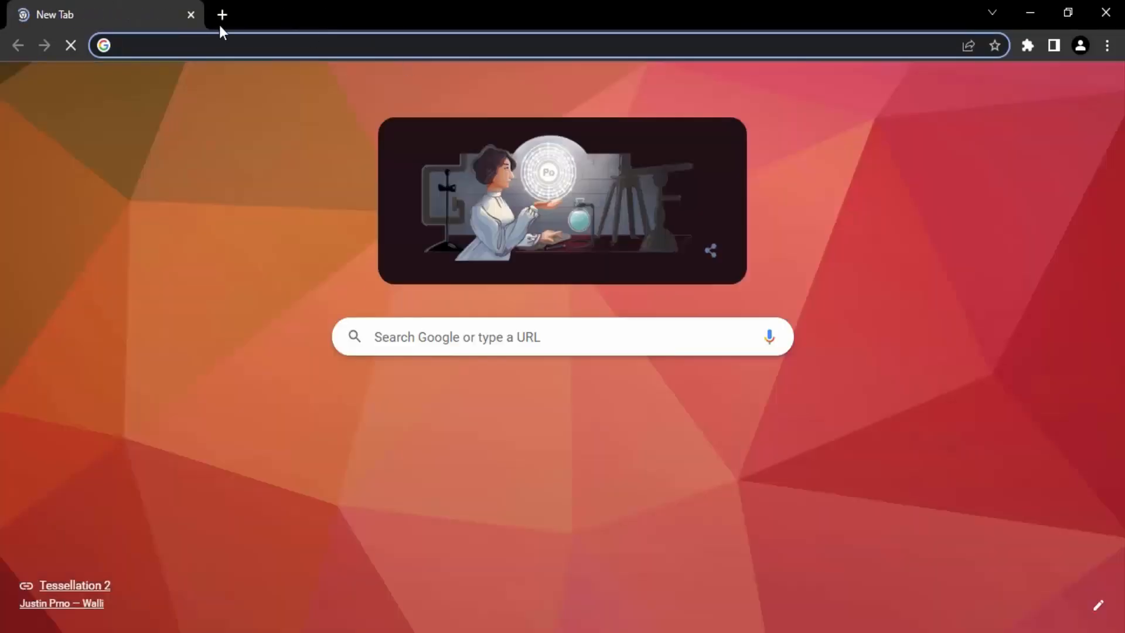